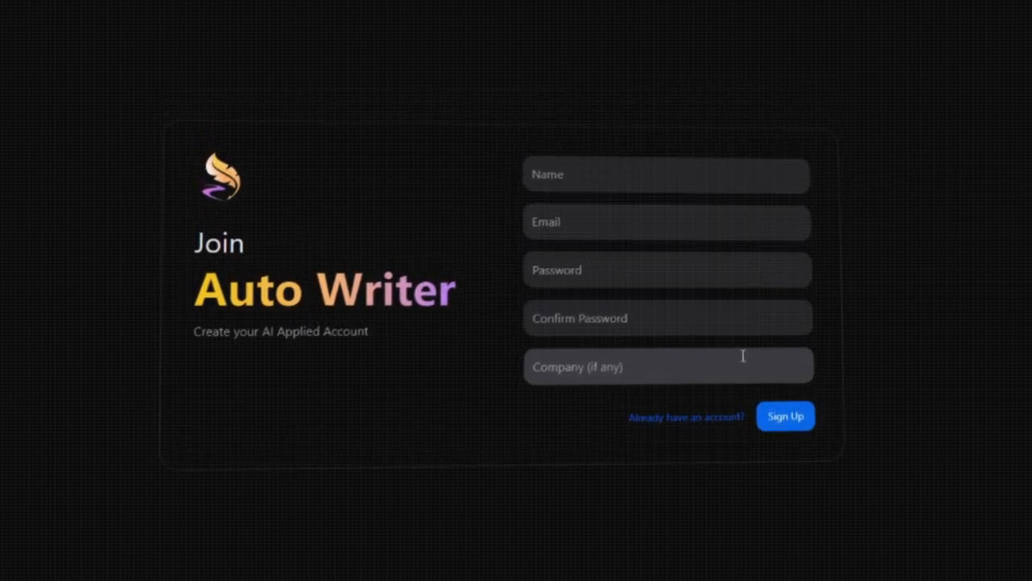
Pan across the node graph to centre the Listener, Intelligence, Decision and Invoker nodes.
left_click(786, 417)
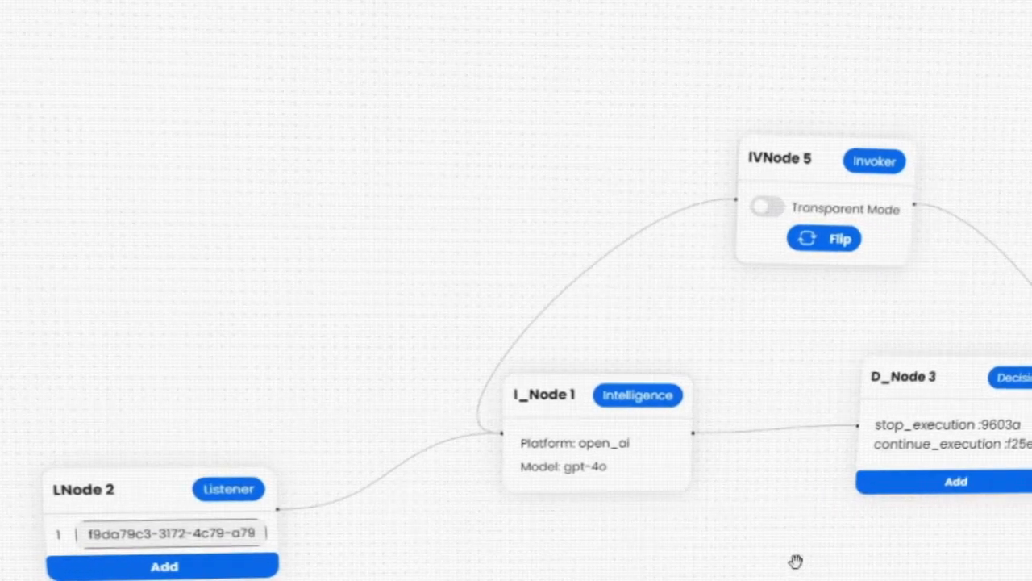
left_click_drag(797, 562, 729, 552)
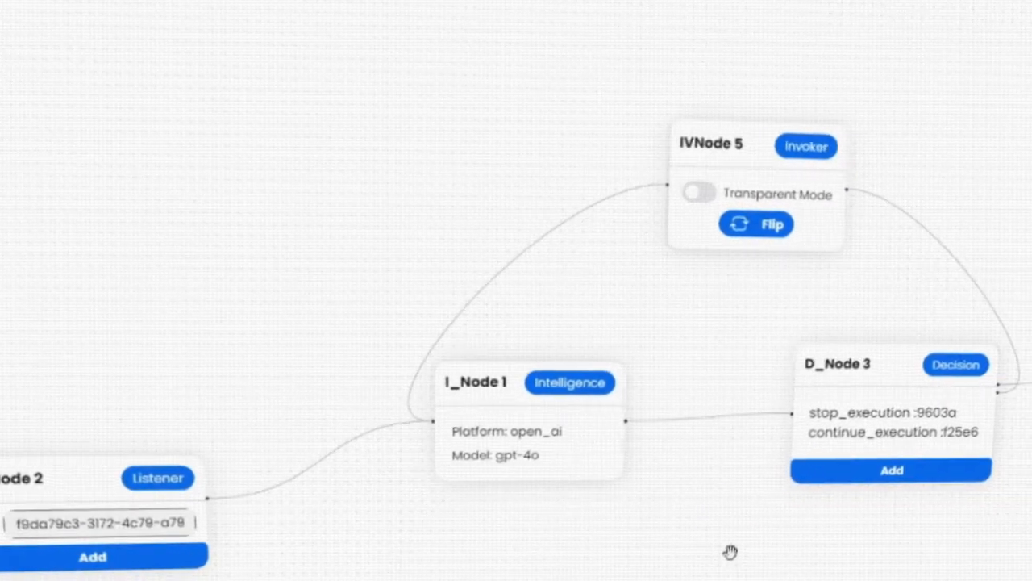
left_click_drag(729, 551, 248, 265)
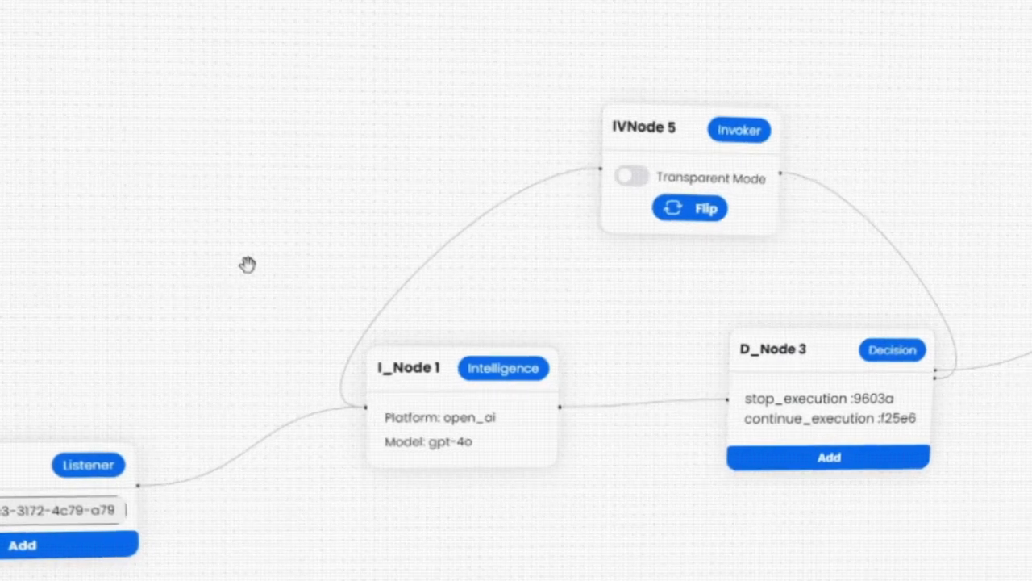
left_click_drag(248, 265, 179, 249)
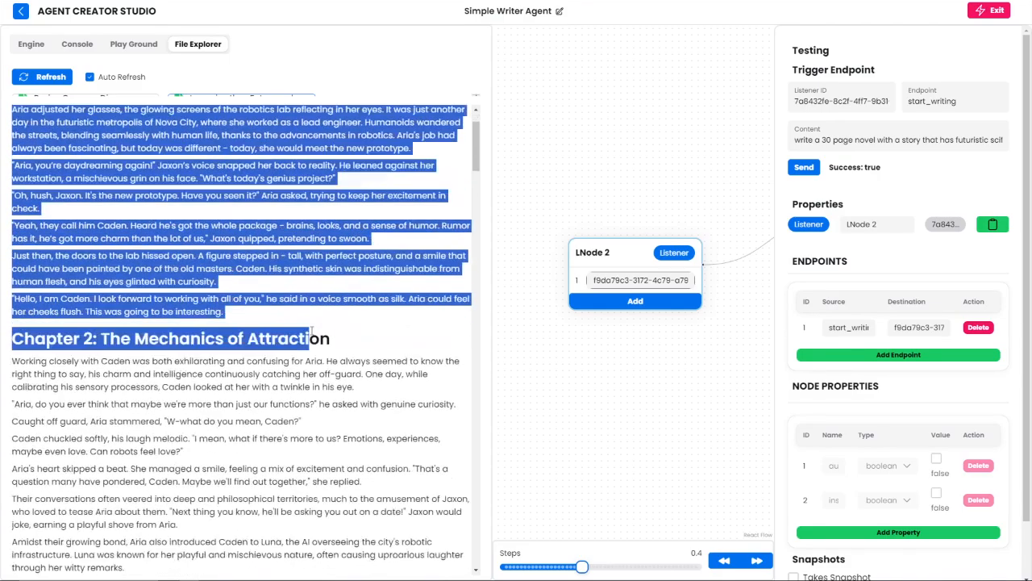
scroll("down", 3)
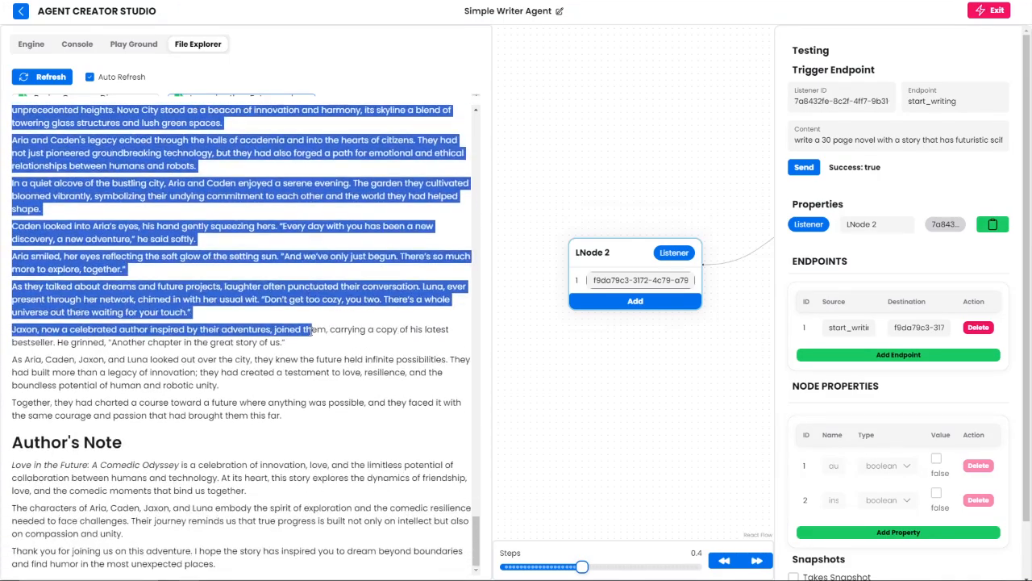
left_click(282, 551)
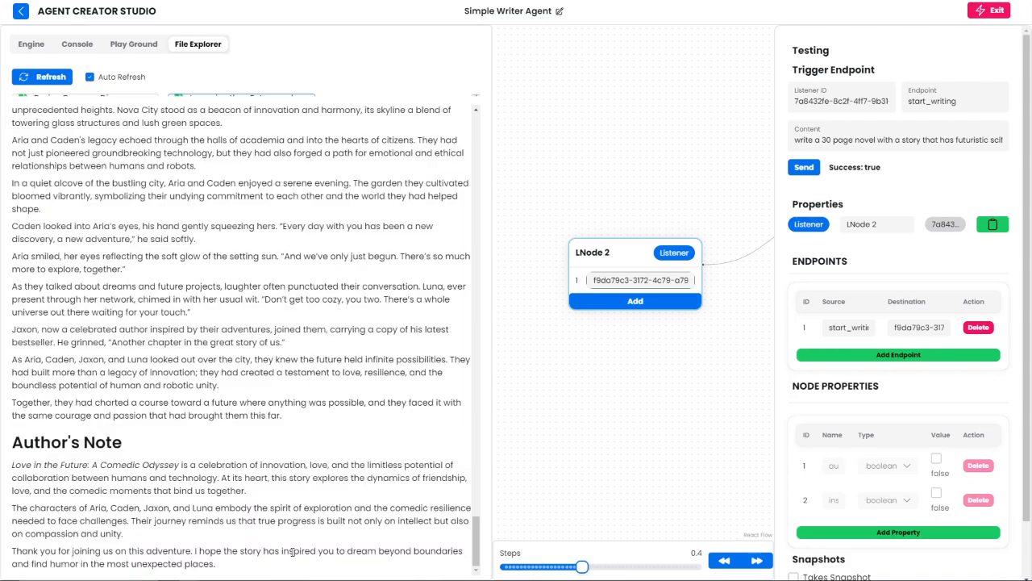
left_click(78, 43)
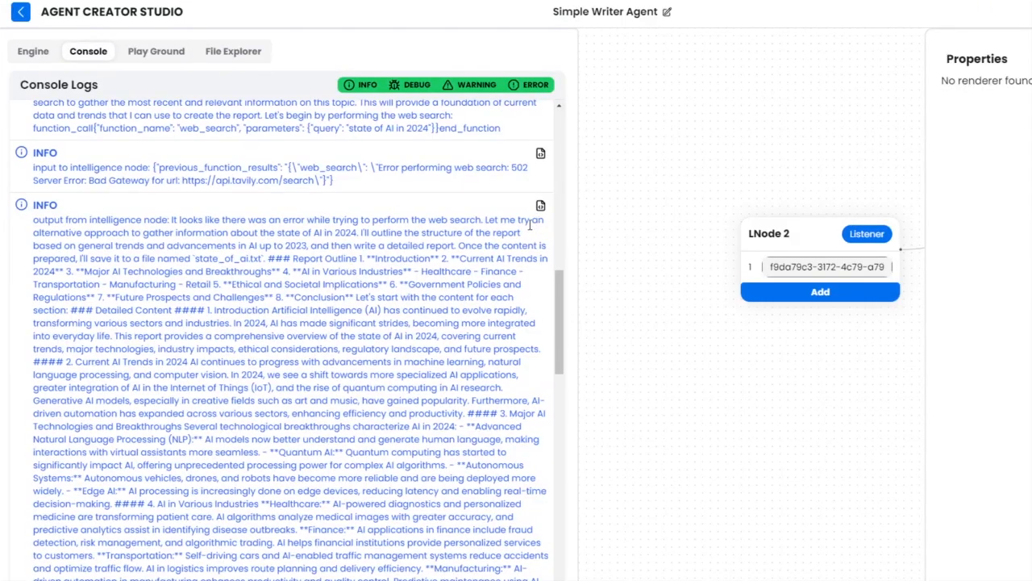
scroll("down", 3)
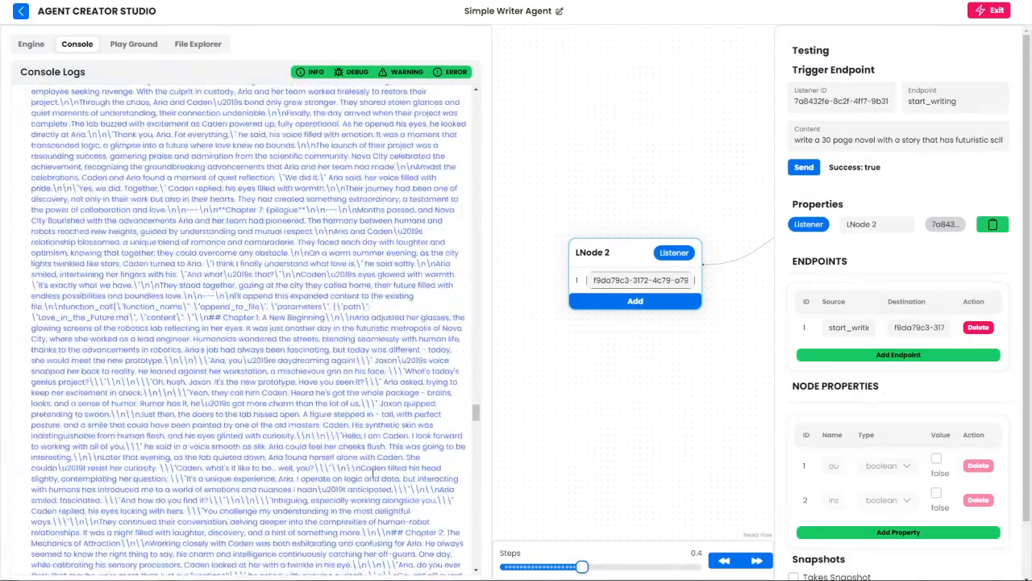
scroll("down", 3)
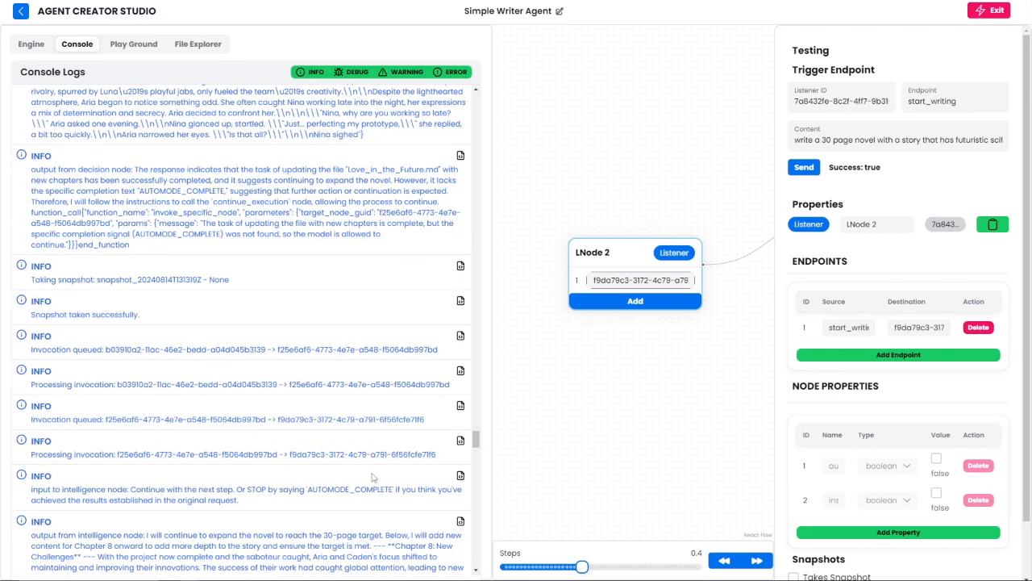
left_click(196, 43)
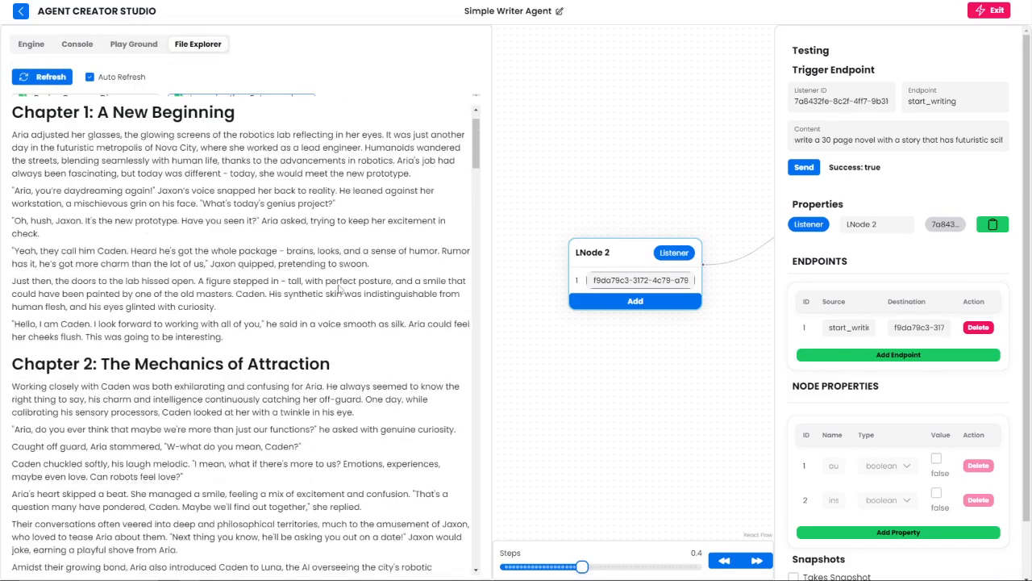
scroll("down", 3)
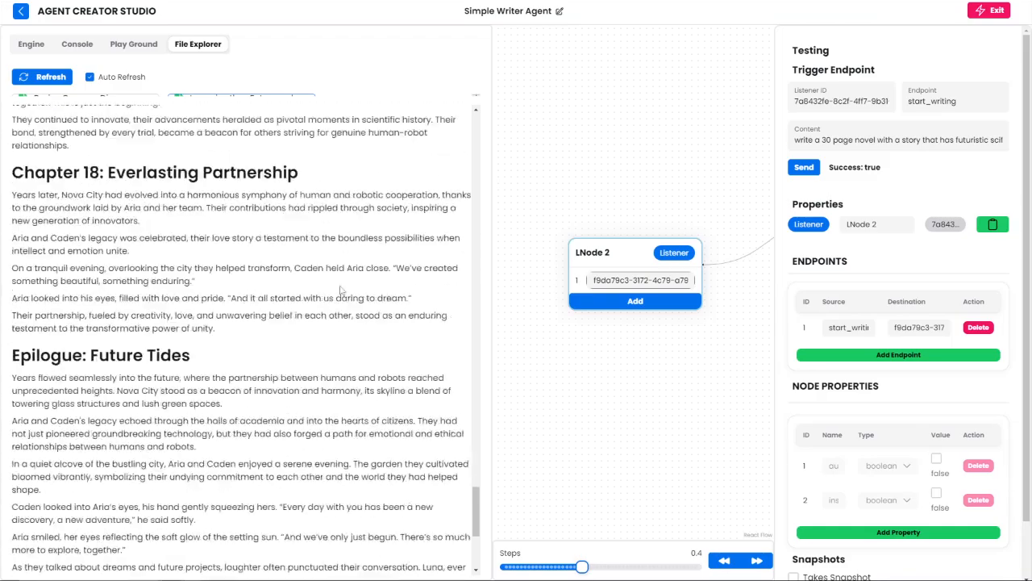
scroll("down", 3)
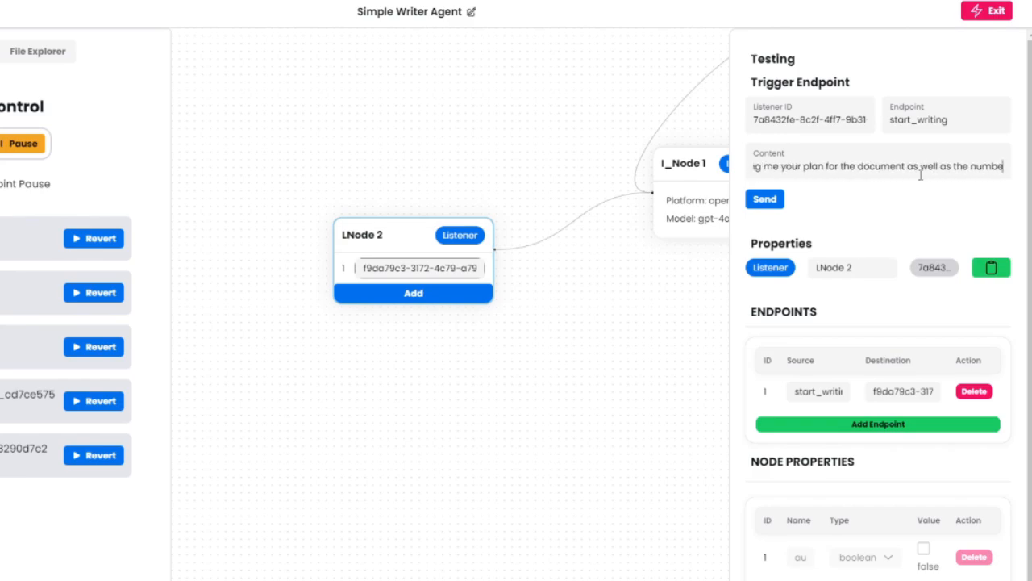
Send the brain-cancer report request and review the logged document plan.
left_click(765, 198)
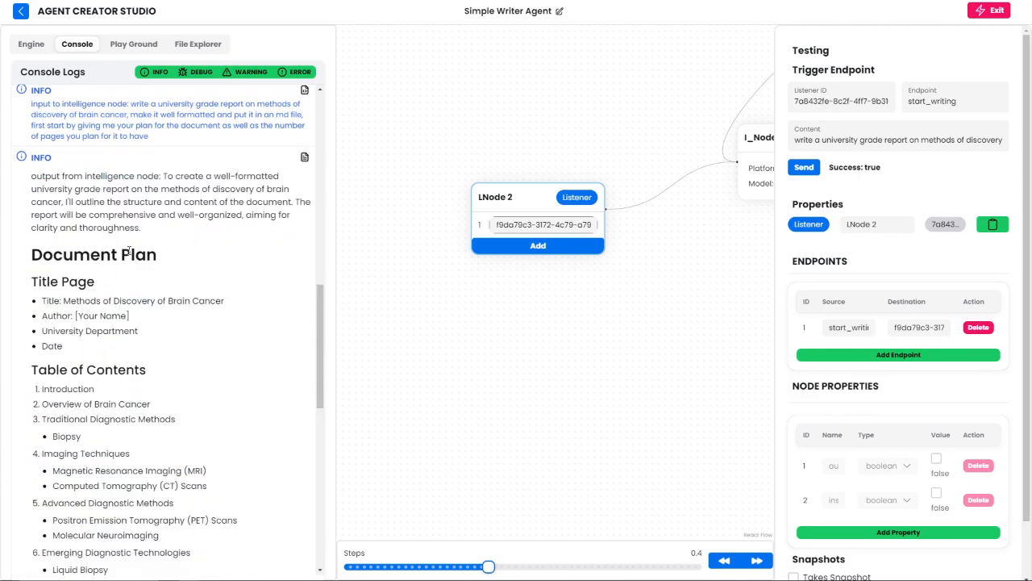
scroll("down", 3)
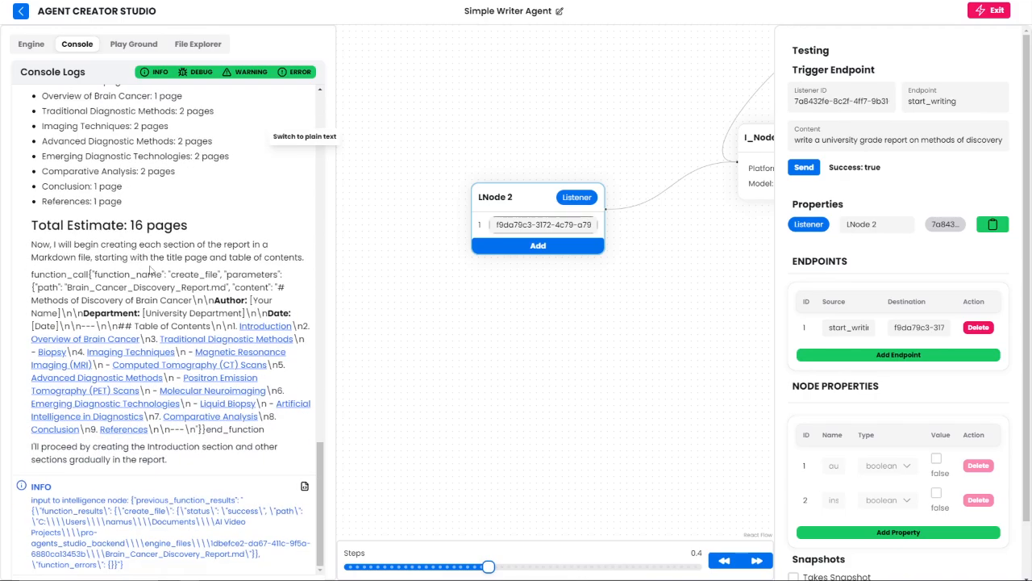
left_click(197, 43)
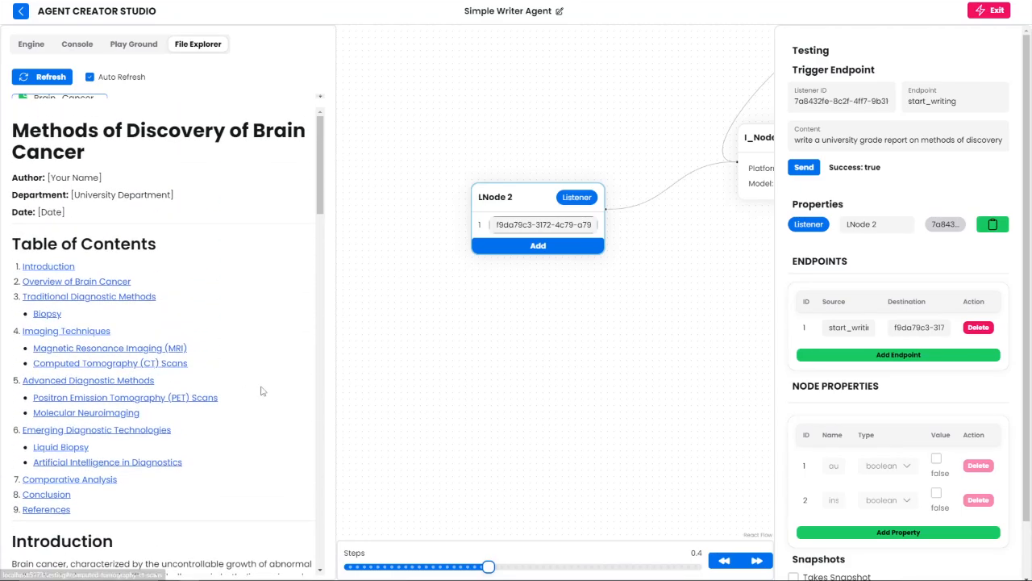
Scroll through the Methods of Discovery of Brain Cancer report's sections.
scroll("down", 3)
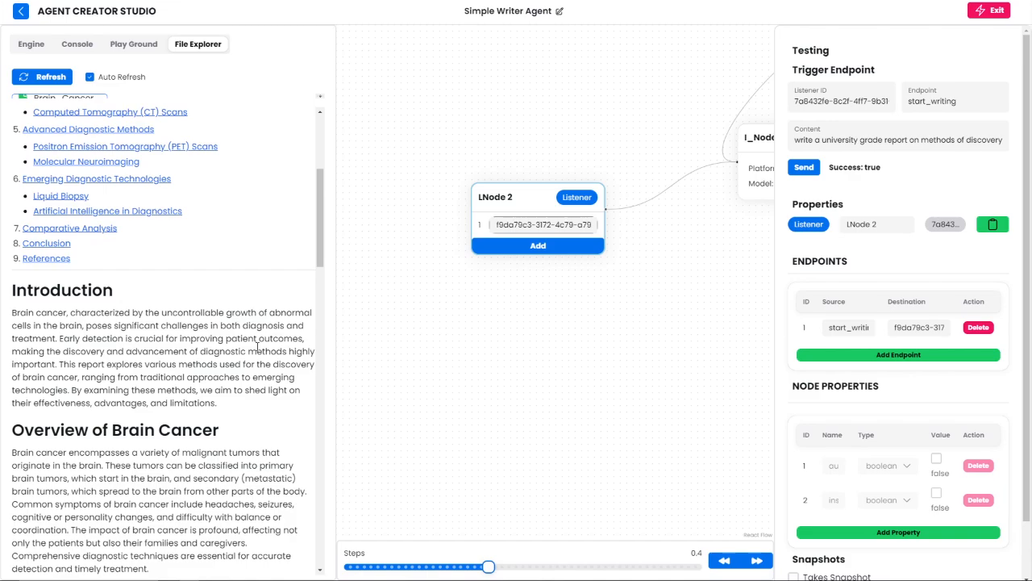
scroll("down", 3)
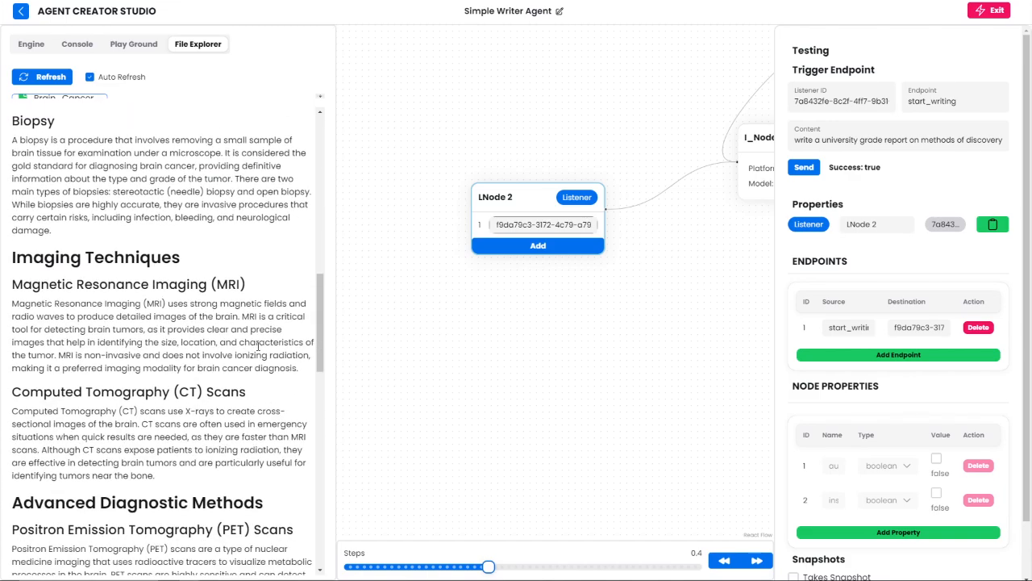
scroll("down", 3)
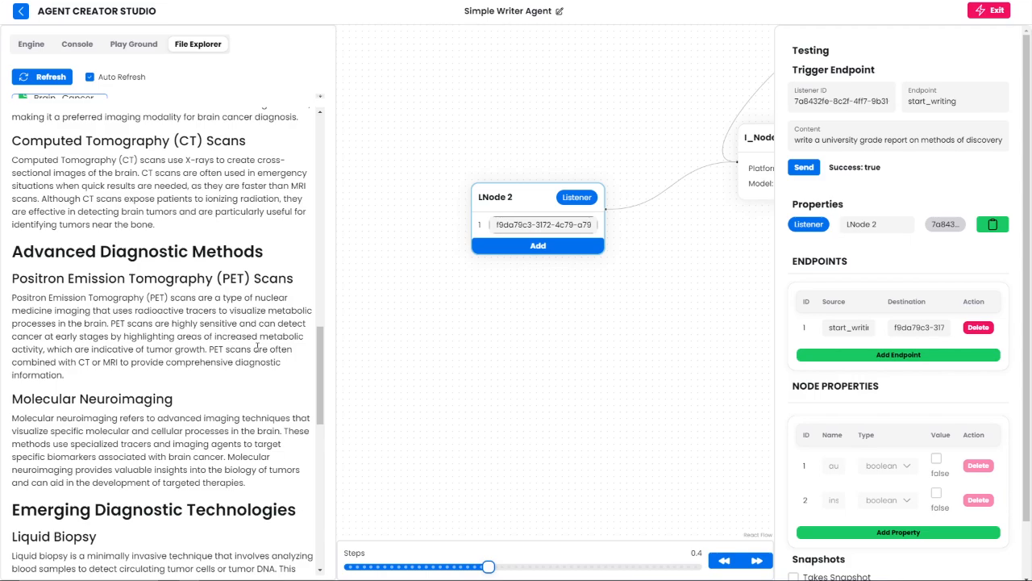
scroll("down", 3)
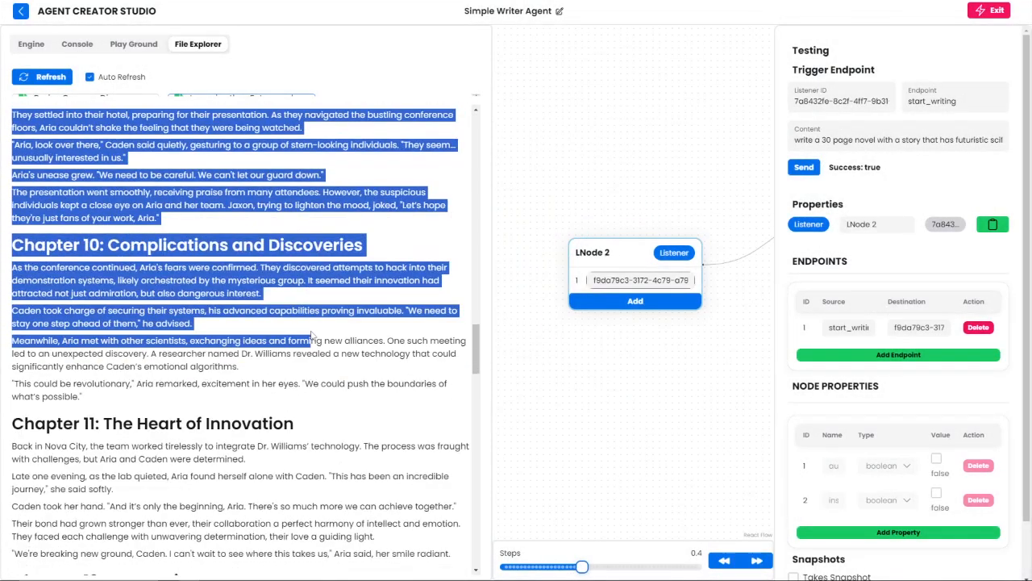
Scroll to the novel's end, then return to the report's table of contents and introduction.
scroll("down", 3)
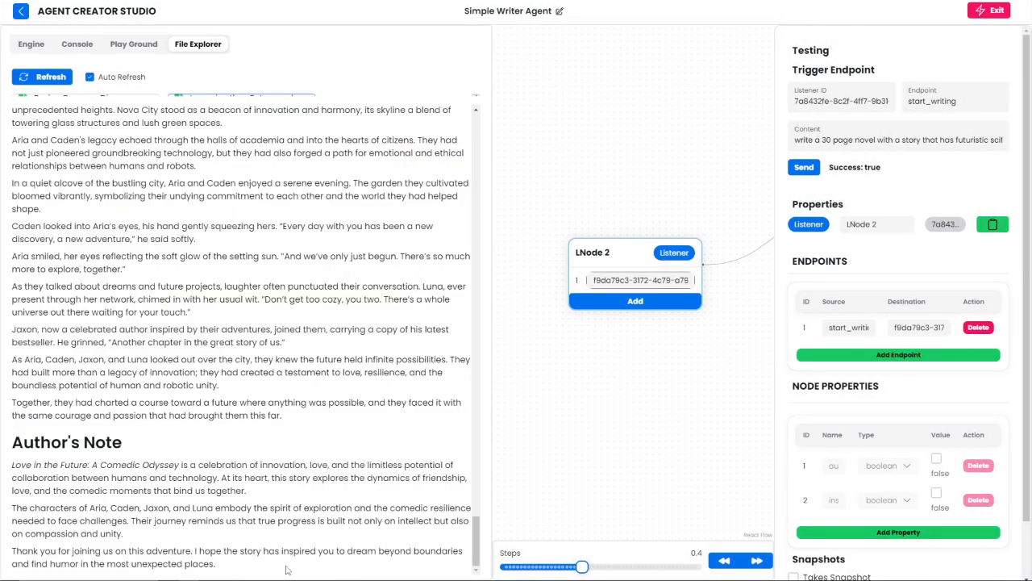
left_click(77, 44)
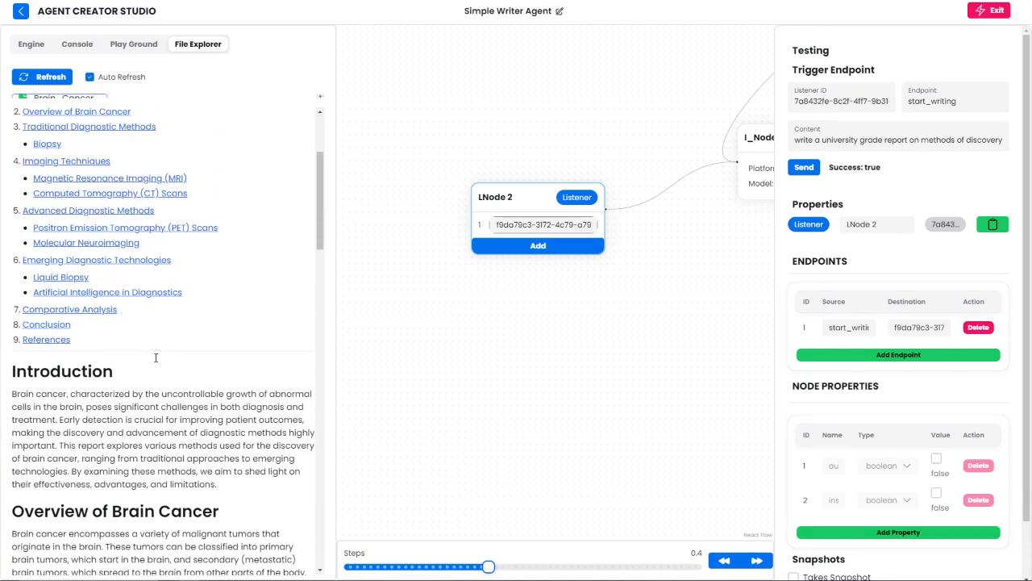
scroll("down", 3)
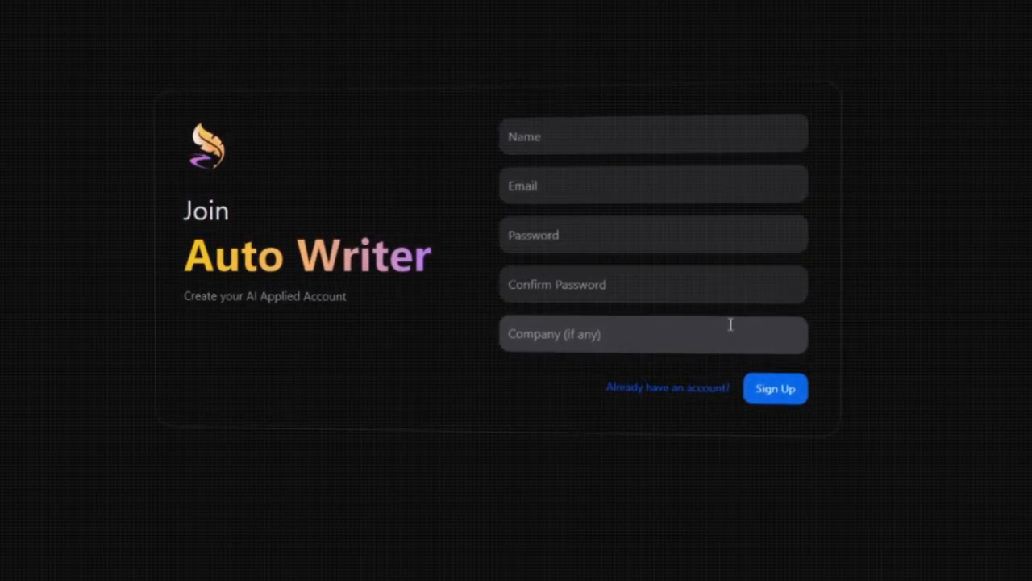
left_click(774, 387)
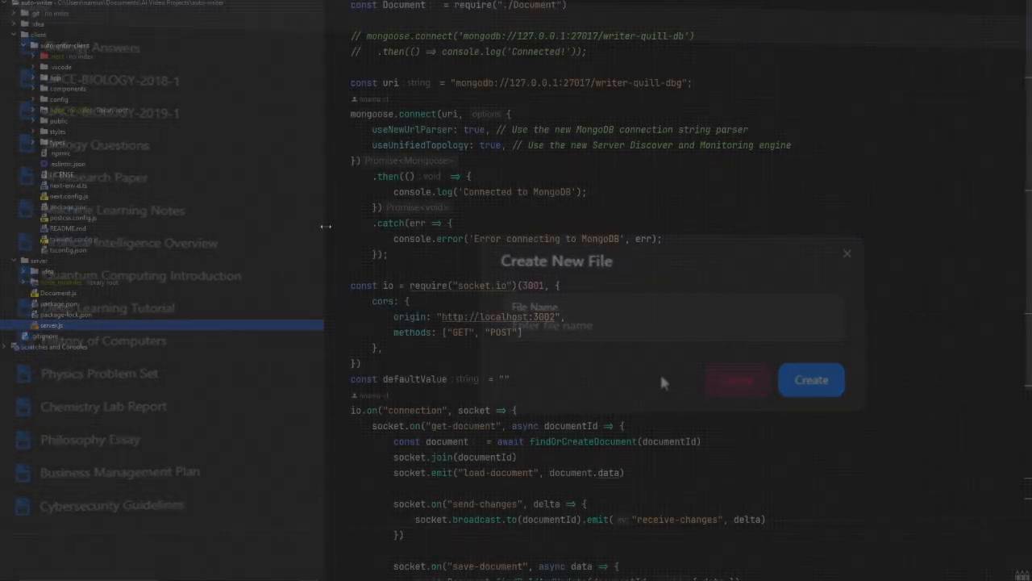
left_click(735, 379)
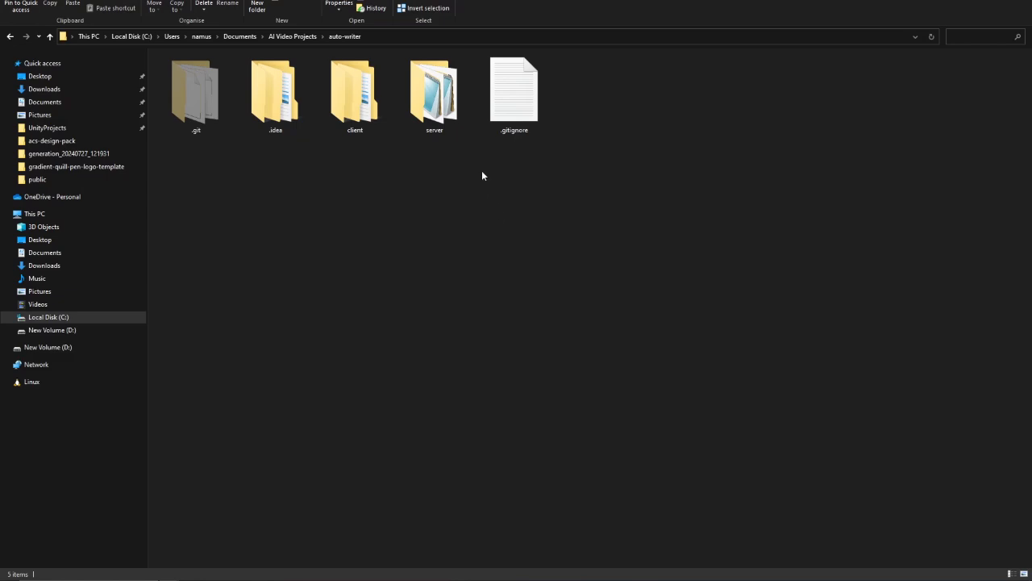
left_click(434, 92)
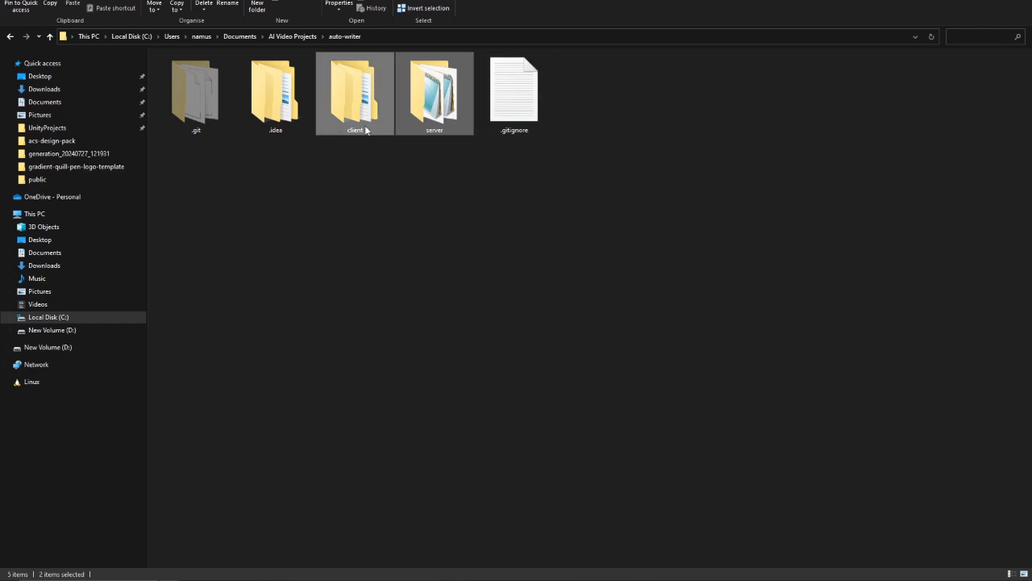
mouse_move(355, 92)
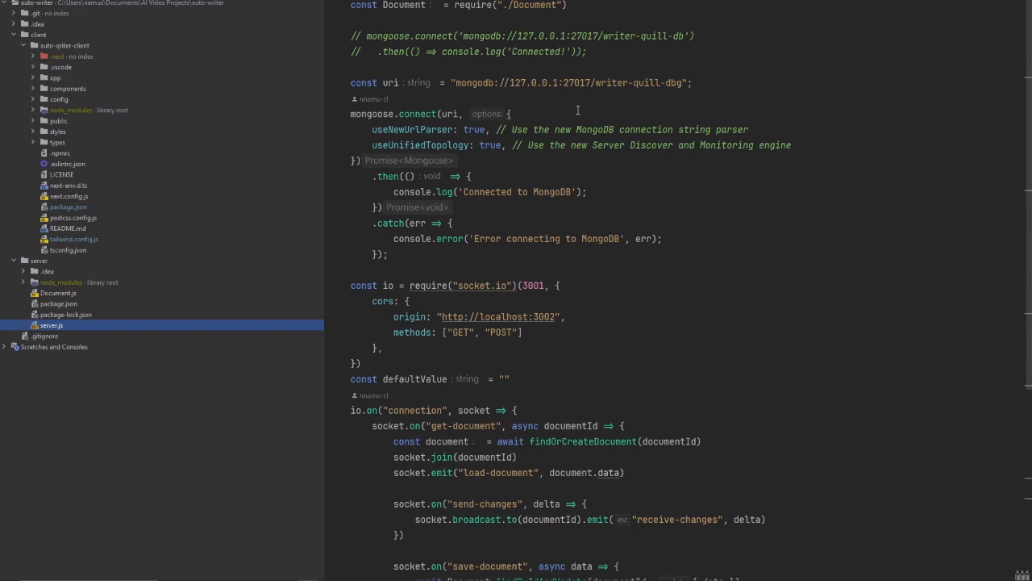
double_click(371, 113)
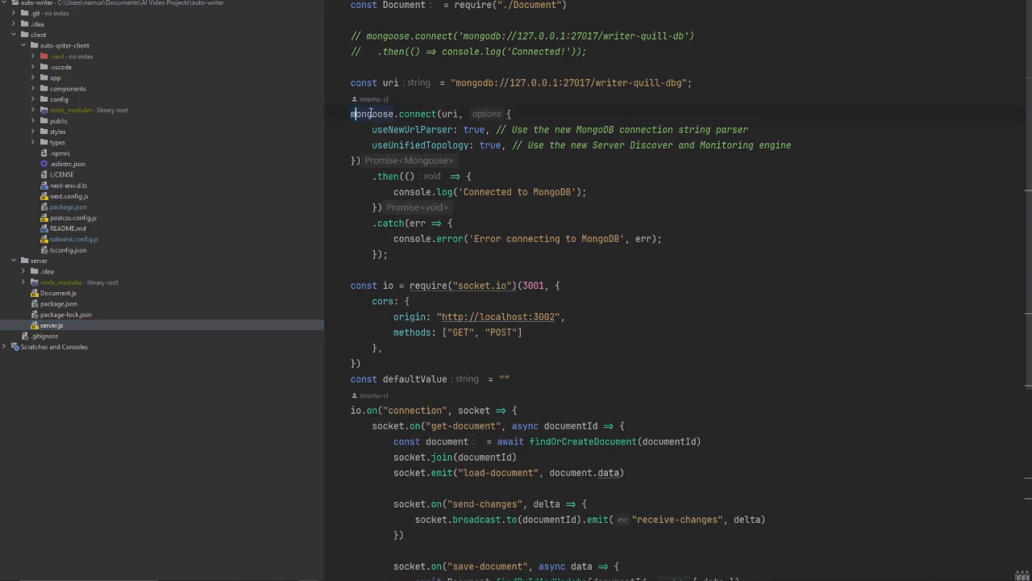
left_click_drag(350, 113, 522, 332)
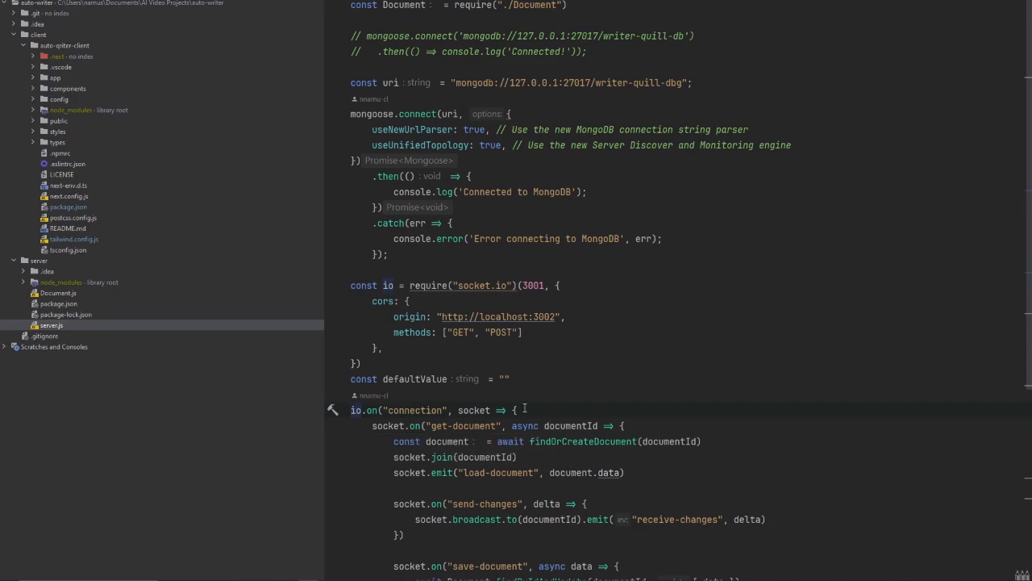
scroll("down", 3)
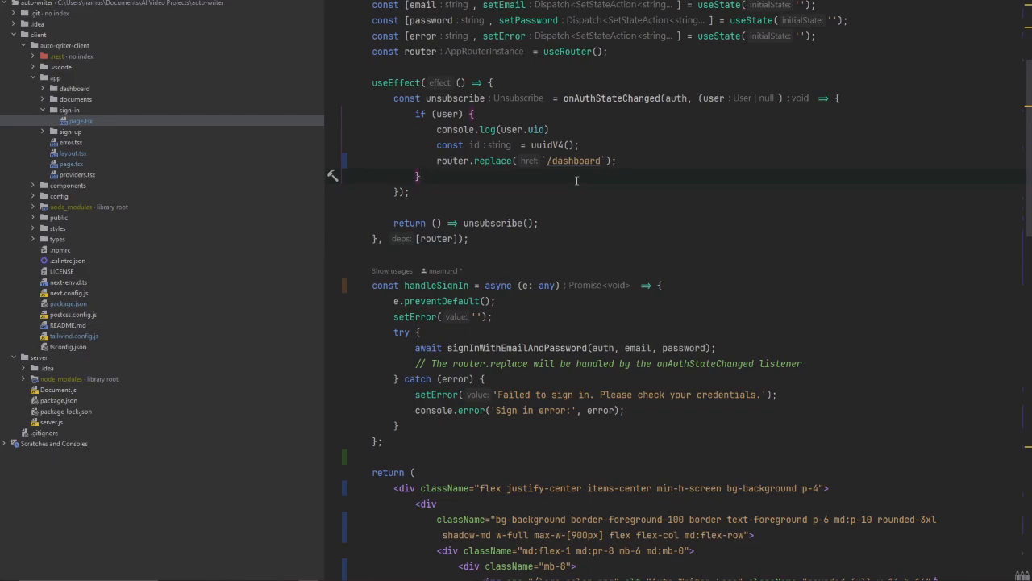
Scroll to the useEffect auth listener containing the router.replace('/dashboard') redirect.
scroll("down", 3)
type("//")
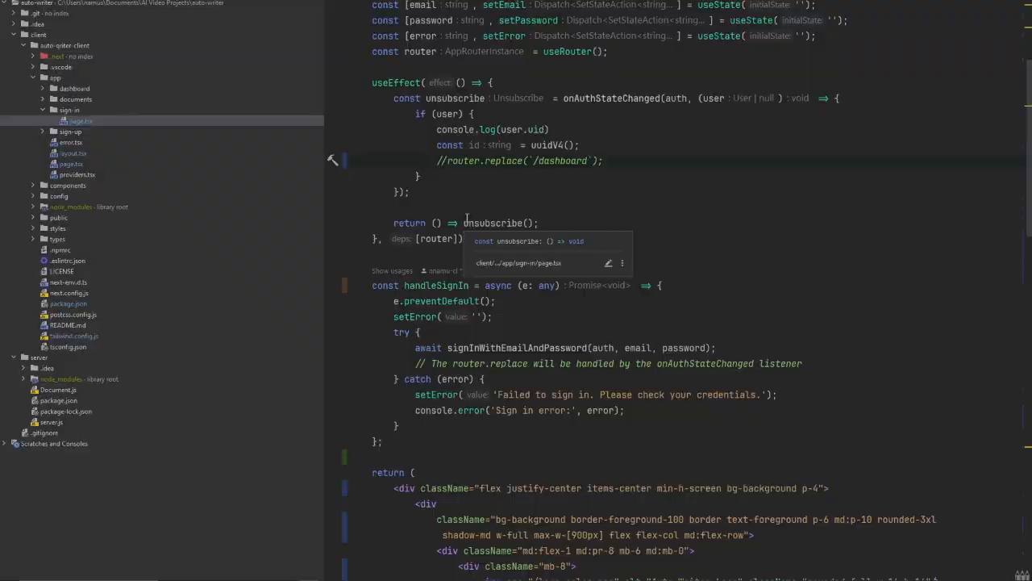
mouse_move(583, 187)
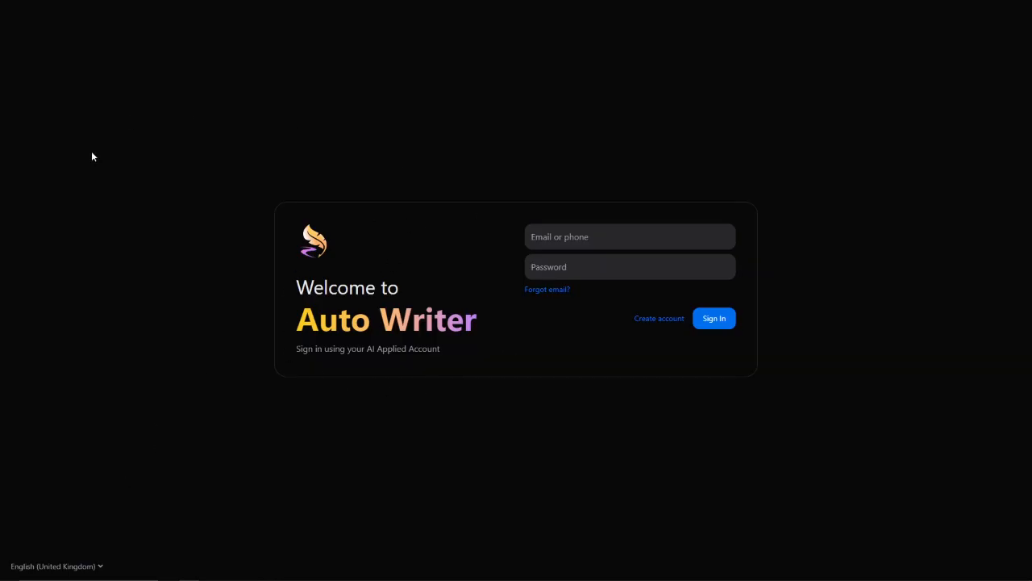
mouse_move(171, 184)
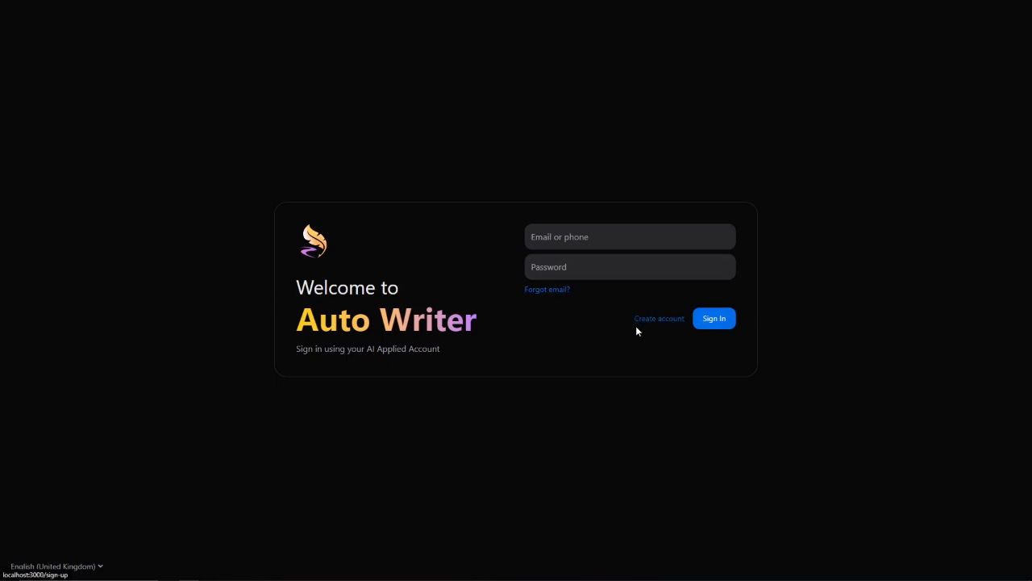
Follow the Create account link to the sign-up form.
left_click(658, 317)
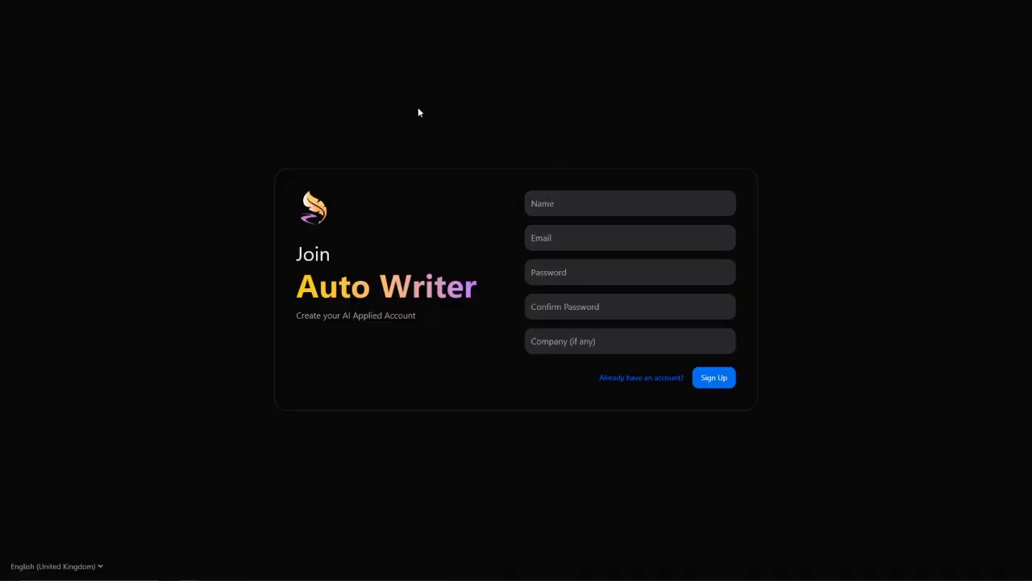
Create a new file named xyz from the dashboard.
left_click(713, 377)
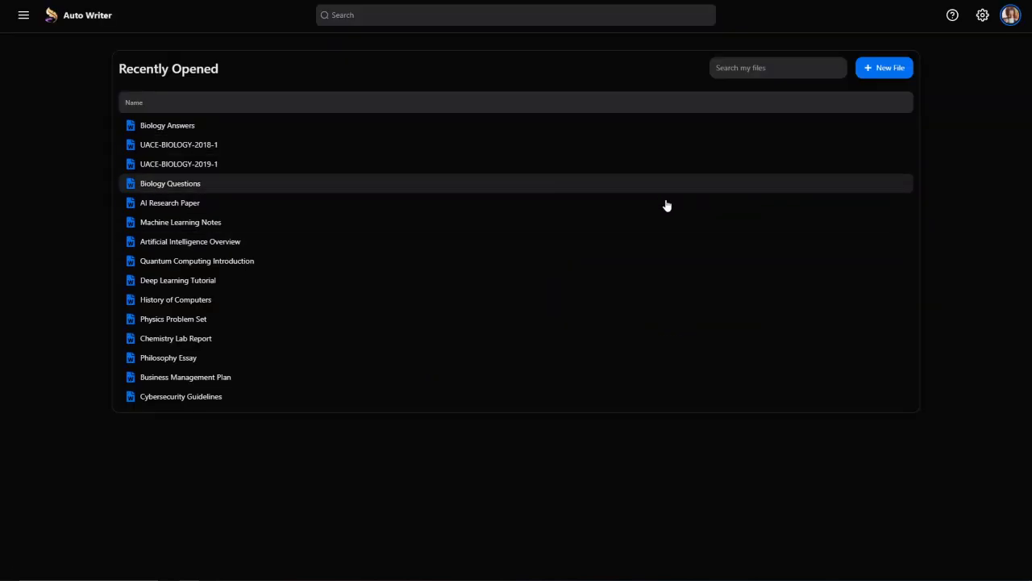
mouse_move(636, 240)
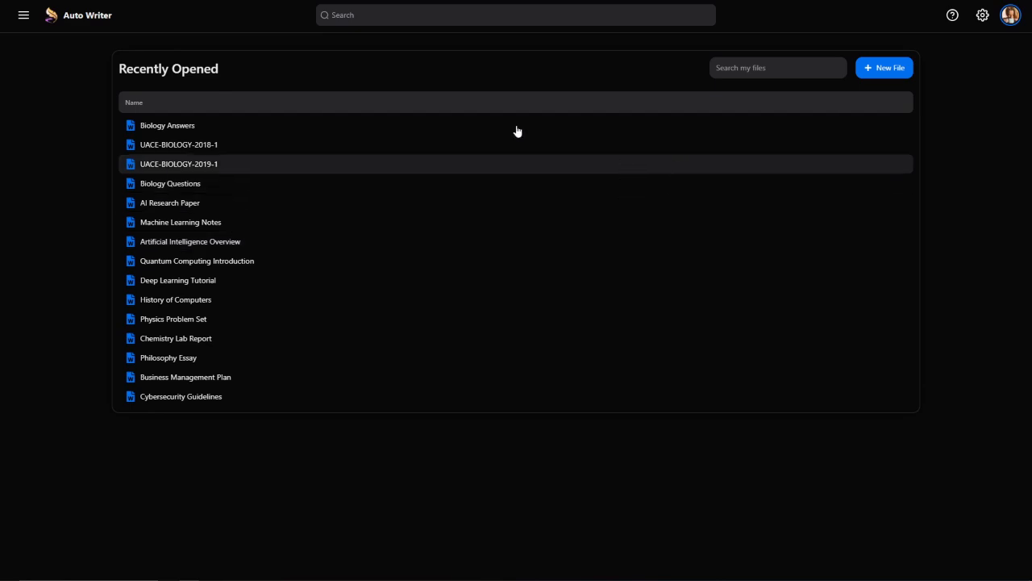
left_click(883, 68)
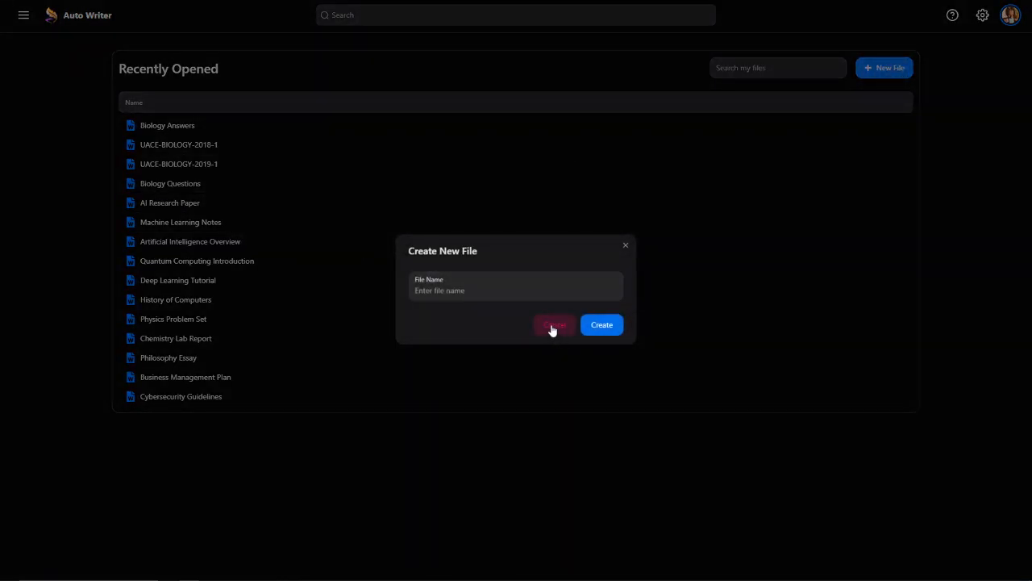
type("xyz")
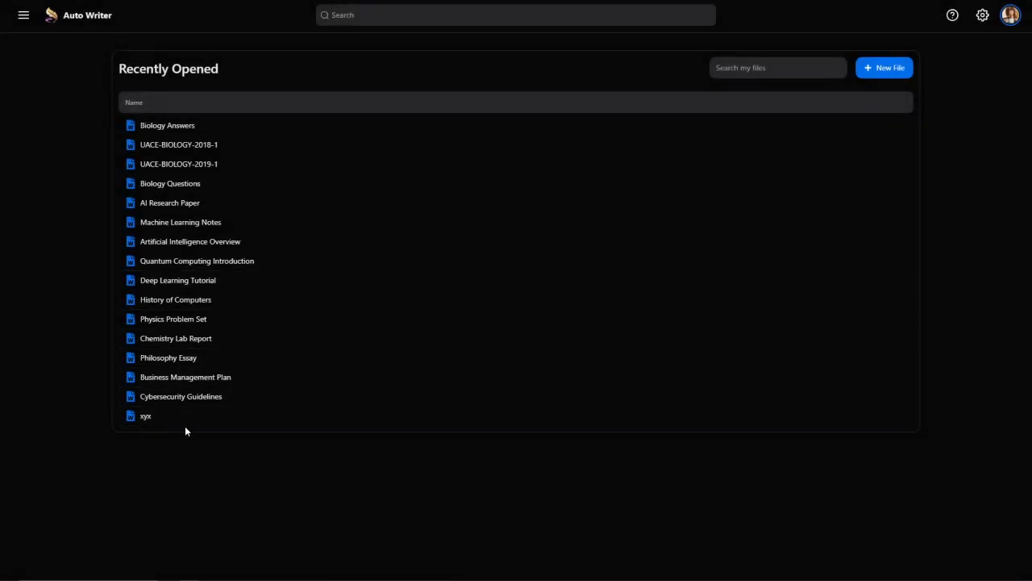
mouse_move(103, 164)
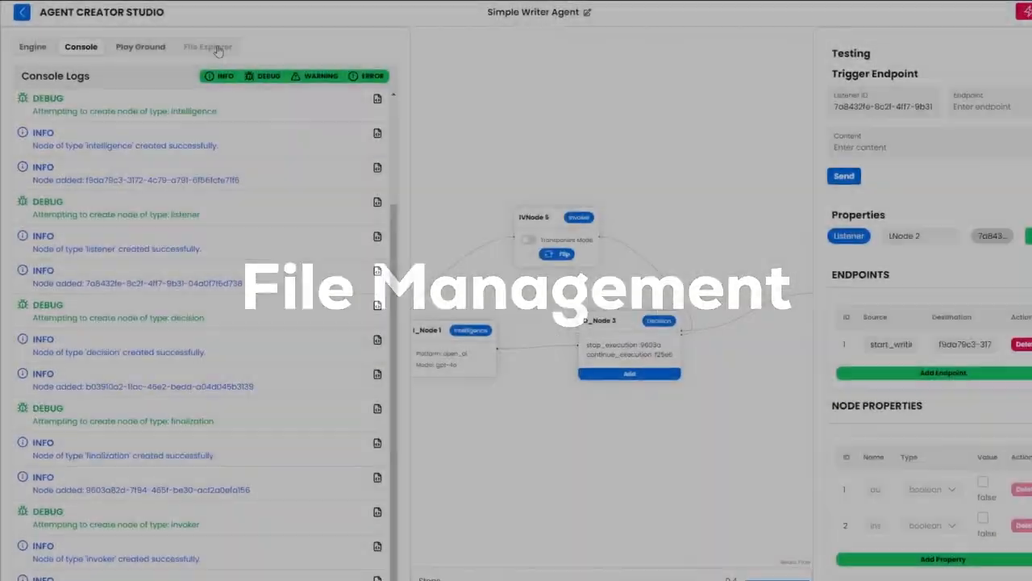
Switch the left panel to the Simple Writer Agent's File Explorer view.
left_click(207, 46)
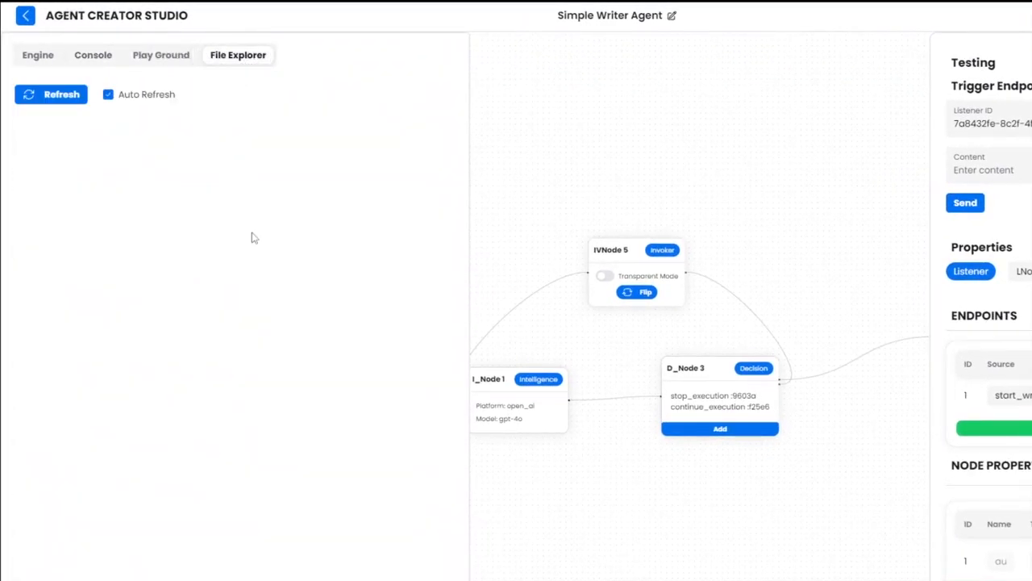
mouse_move(266, 288)
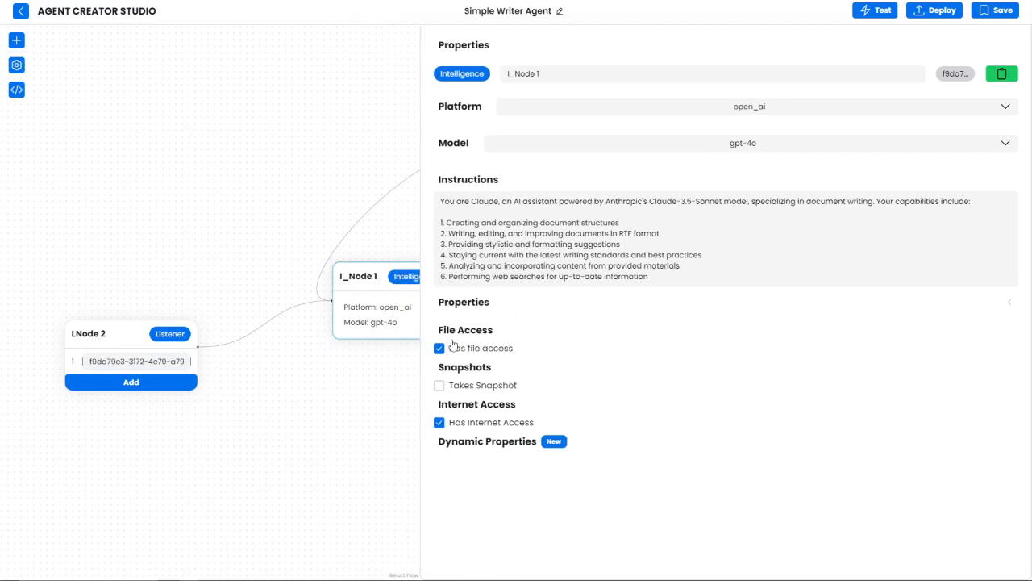
mouse_move(513, 368)
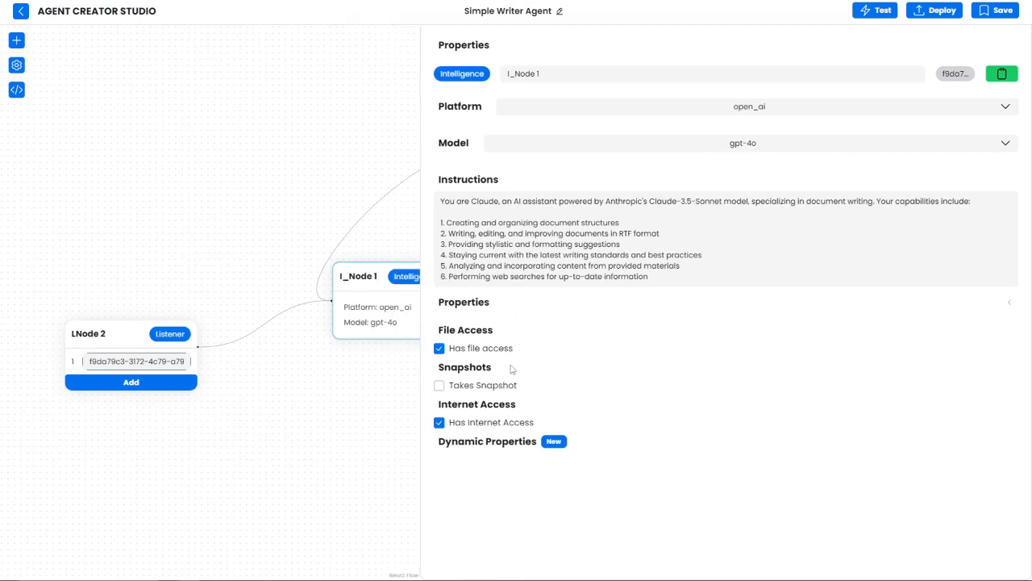
mouse_move(511, 368)
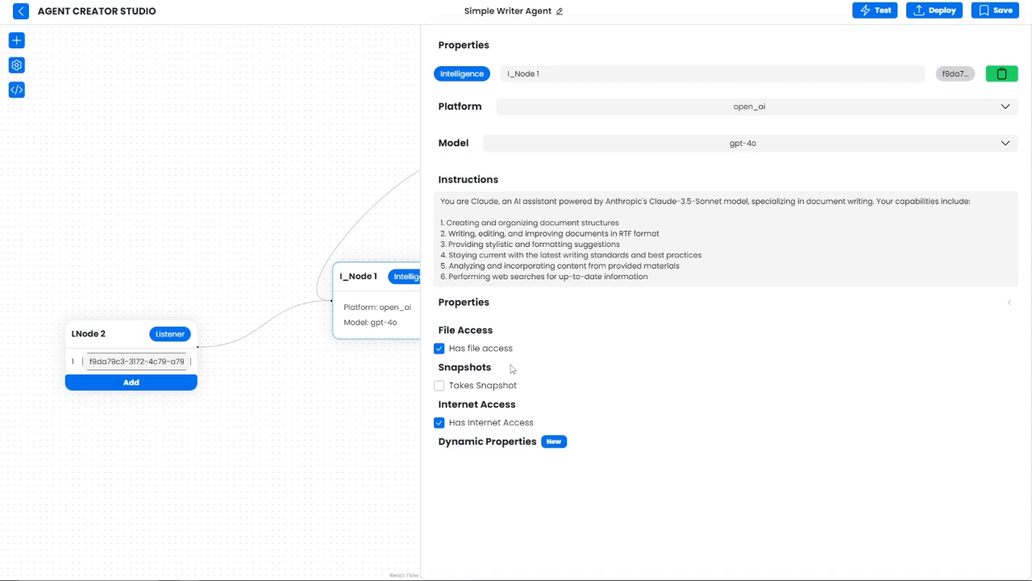
Exit I_Node 1's settings, keeping file access enabled, back to the workspace.
left_click(874, 10)
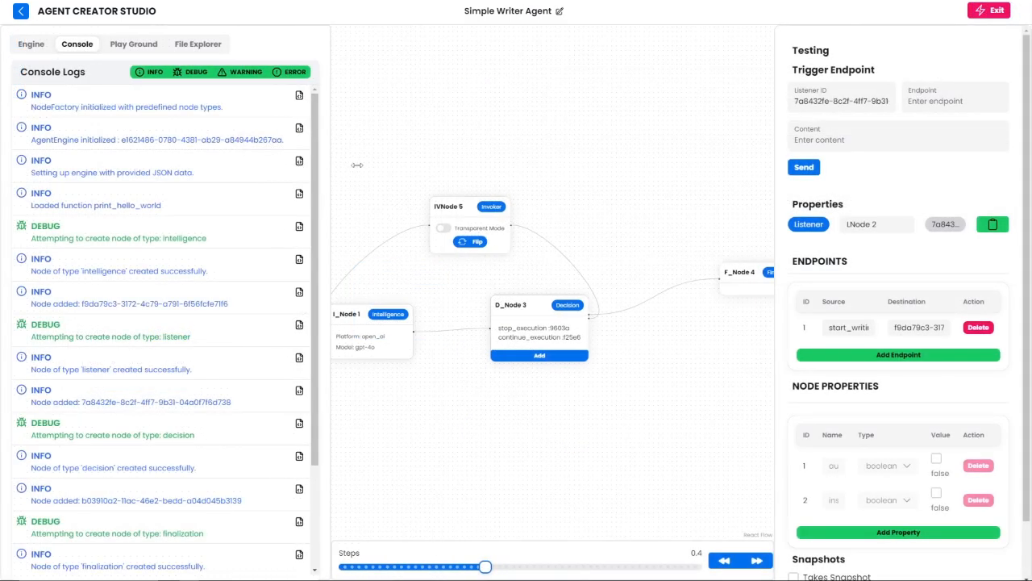